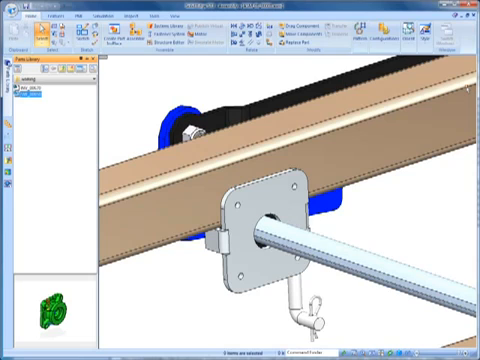
# Step: Set the Parts Library preview for Parts to Interactive and confirm with OK
pyautogui.rightClick(42, 93)
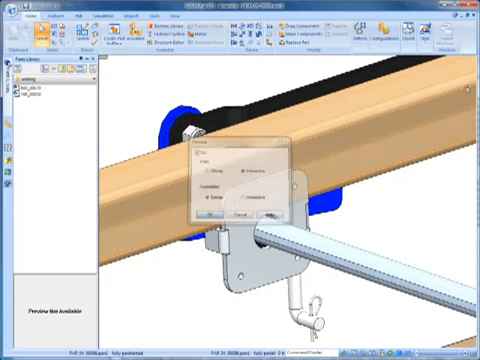
pyautogui.click(215, 215)
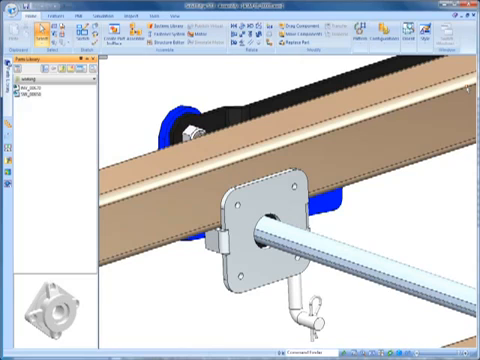
# Step: Select the bracket part file so its shaded 3D preview loads in the pane
pyautogui.click(35, 96)
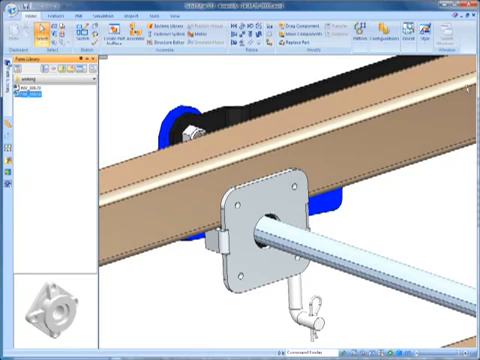